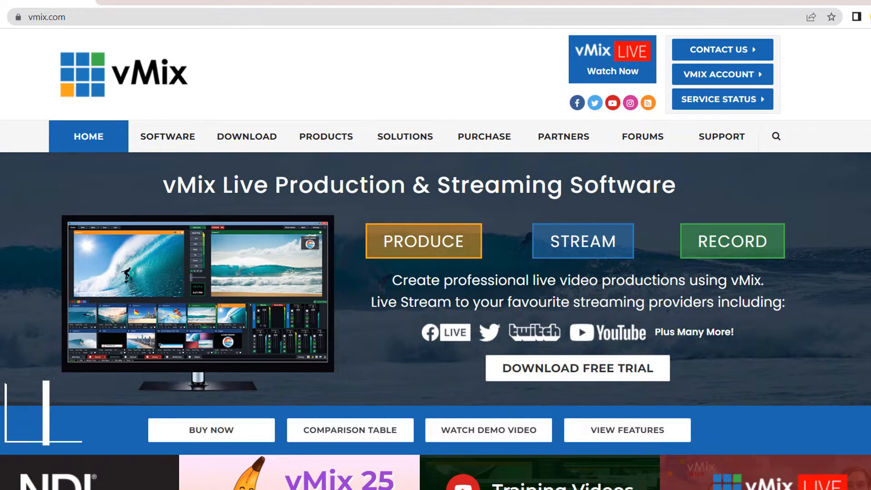
pyautogui.scroll(-3)
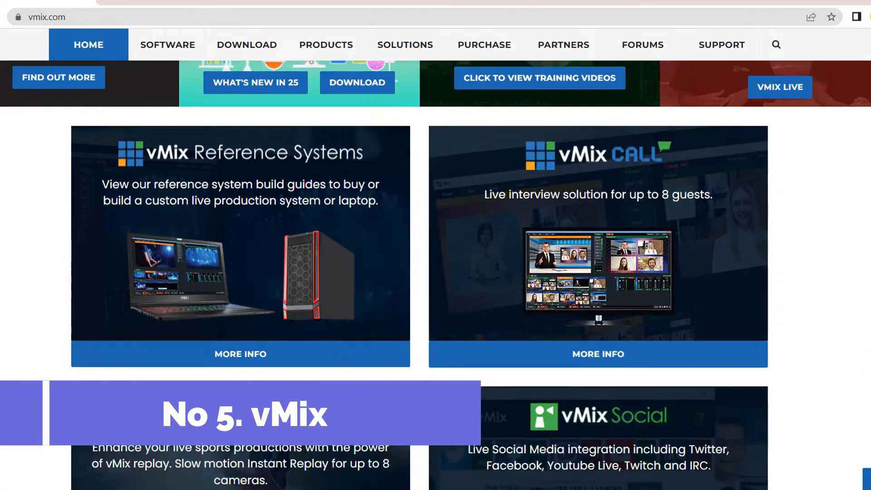
pyautogui.scroll(-3)
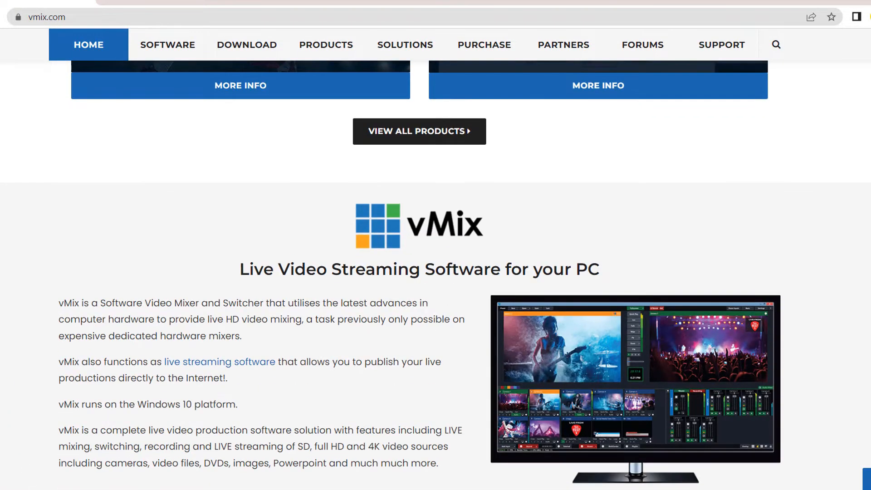
pyautogui.scroll(-3)
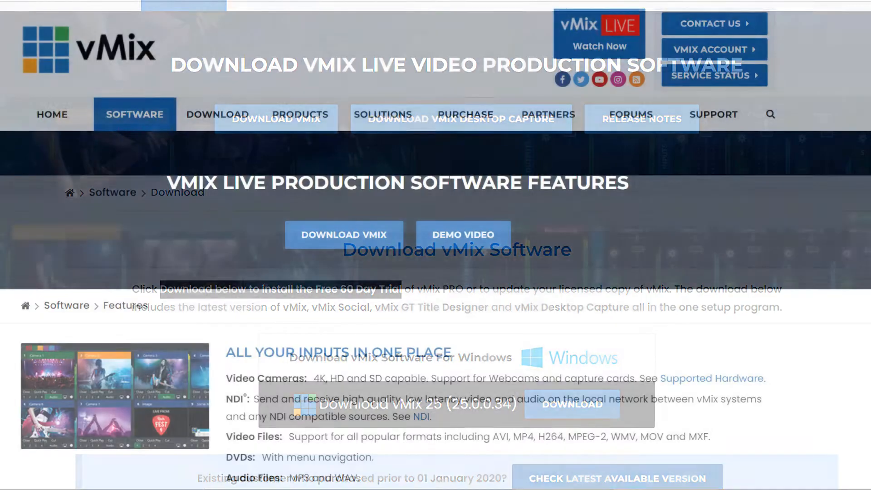
pyautogui.scroll(-3)
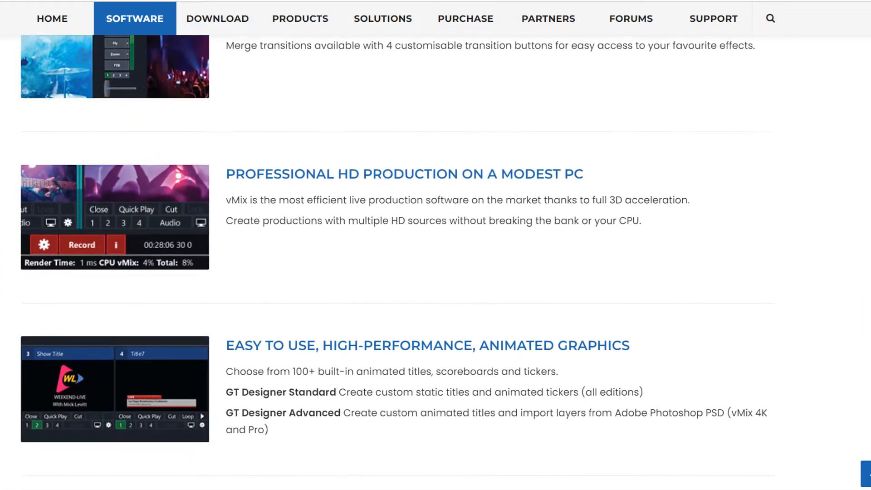